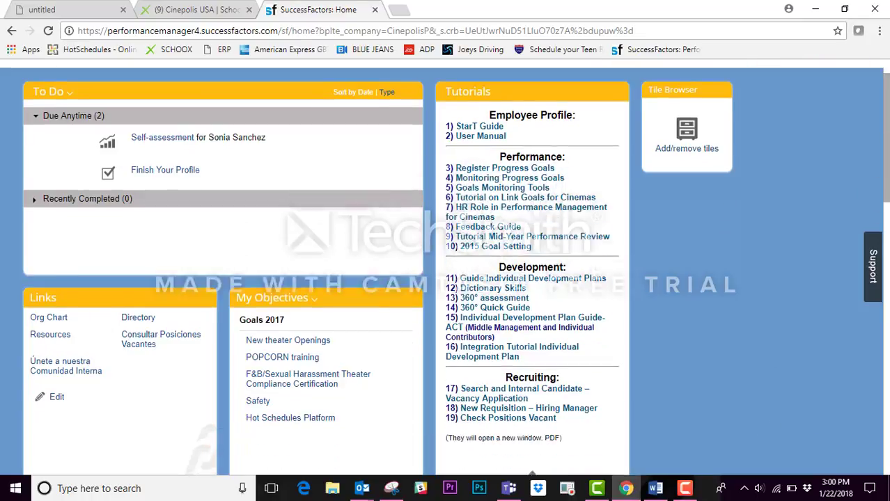
- Scroll to the My Info tile and follow Finish Now to the 19%-complete profile
scroll(down, 3)
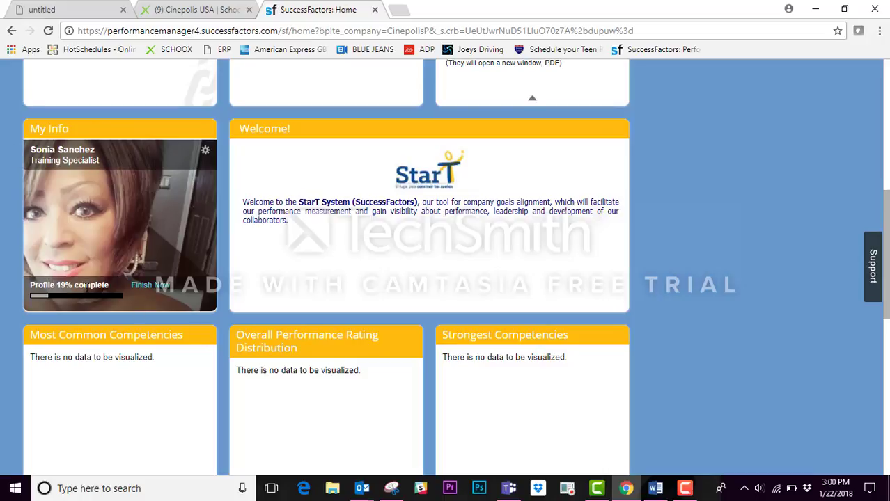
mouse_move(148, 285)
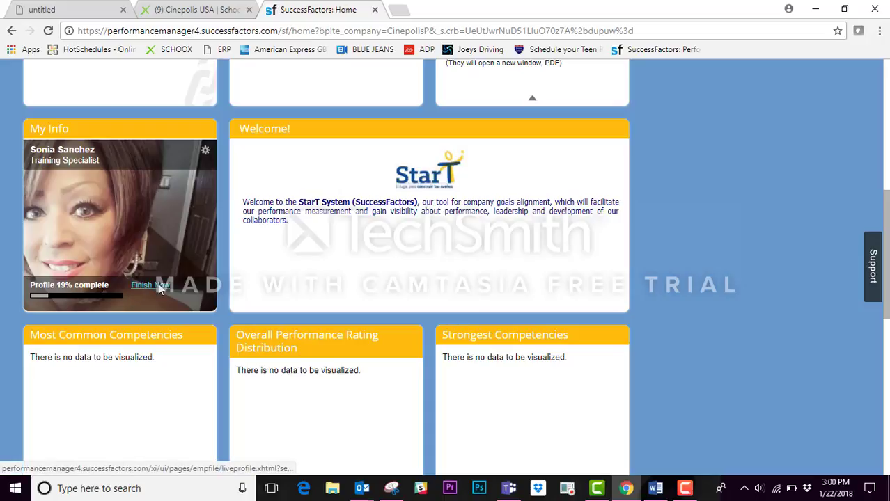
click(149, 285)
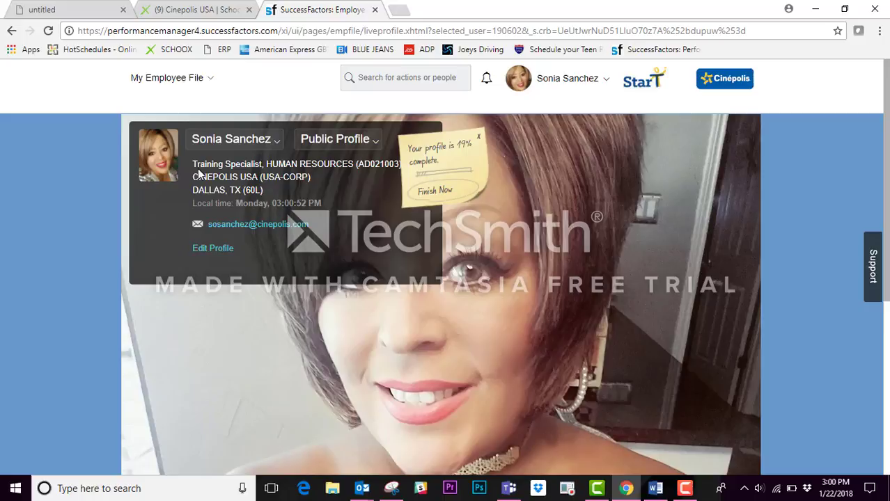
- Upload a new profile photo through Edit Public Profile, showing crop preview and thumbnails
click(212, 248)
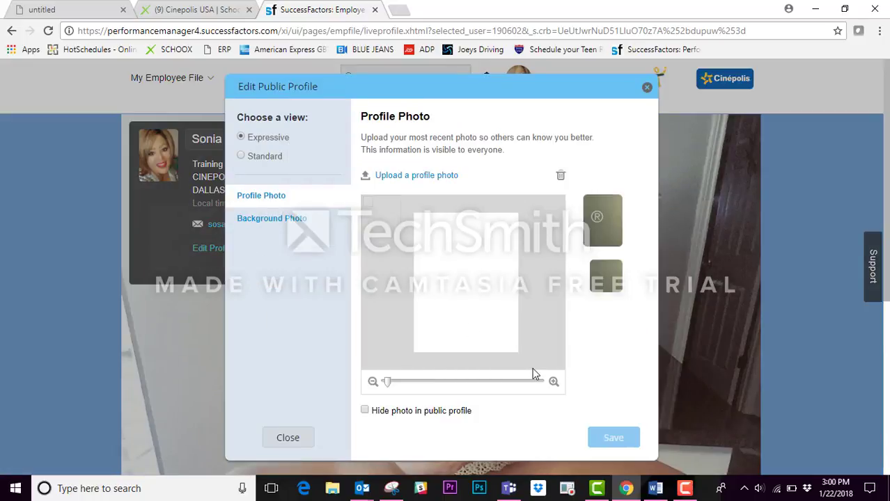
mouse_move(491, 237)
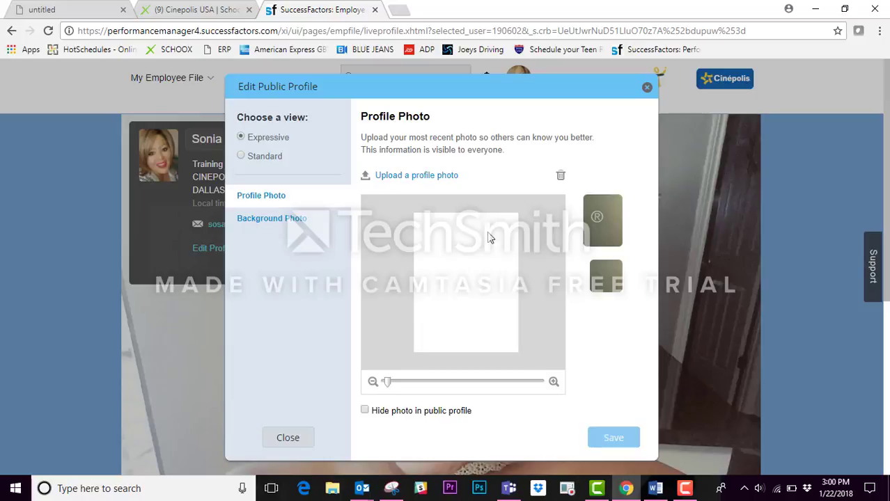
click(416, 175)
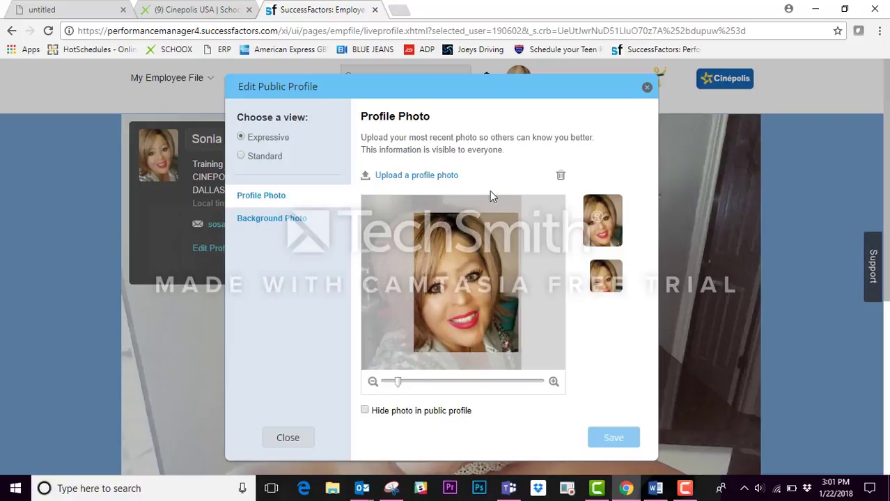
mouse_move(487, 291)
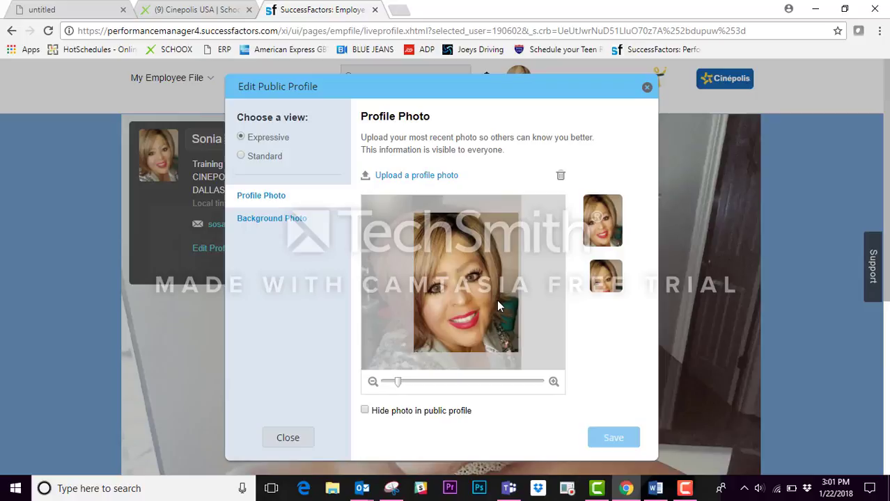
mouse_move(376, 257)
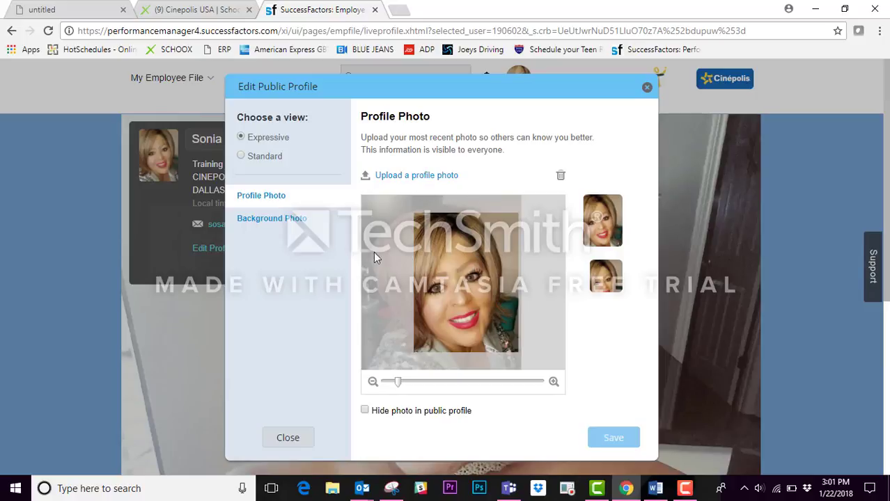
mouse_move(498, 304)
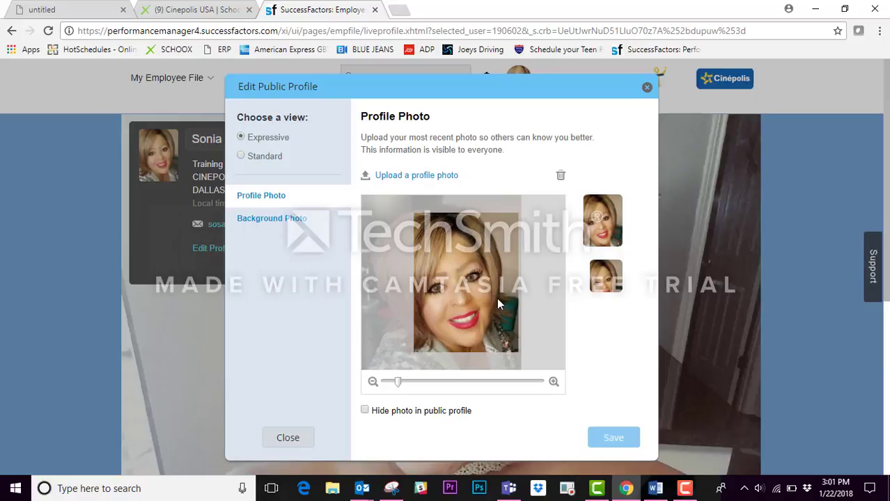
mouse_move(517, 298)
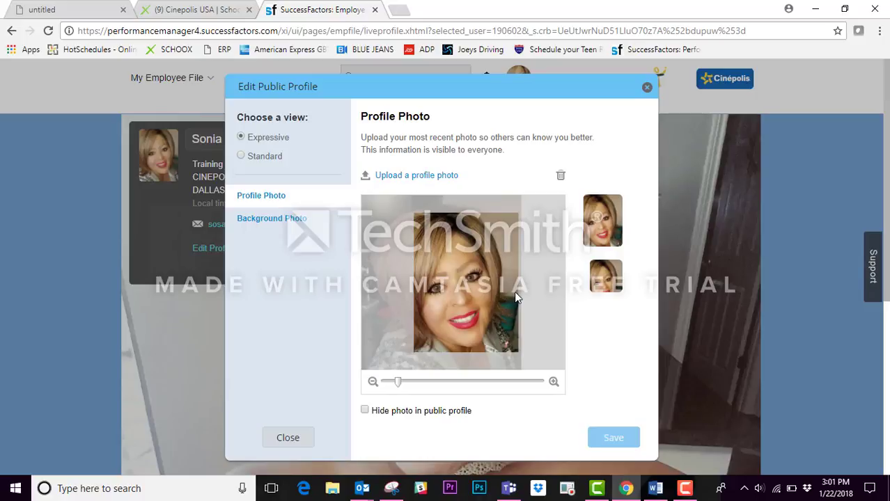
mouse_move(529, 311)
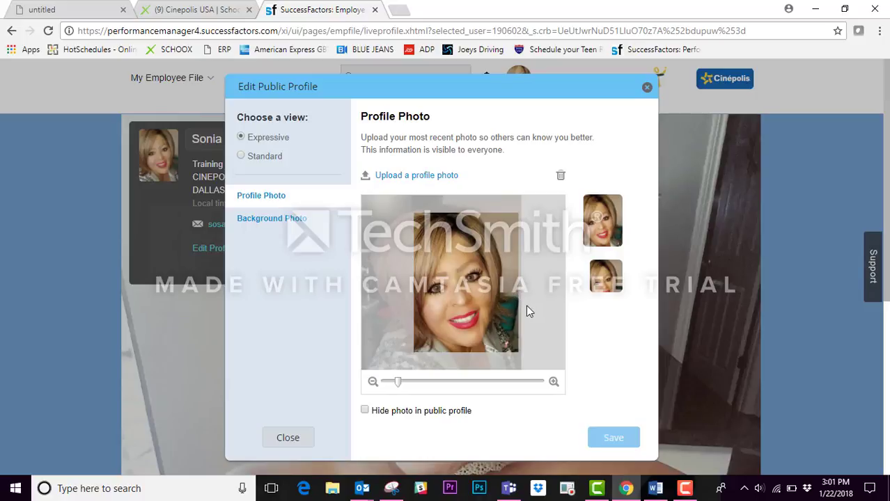